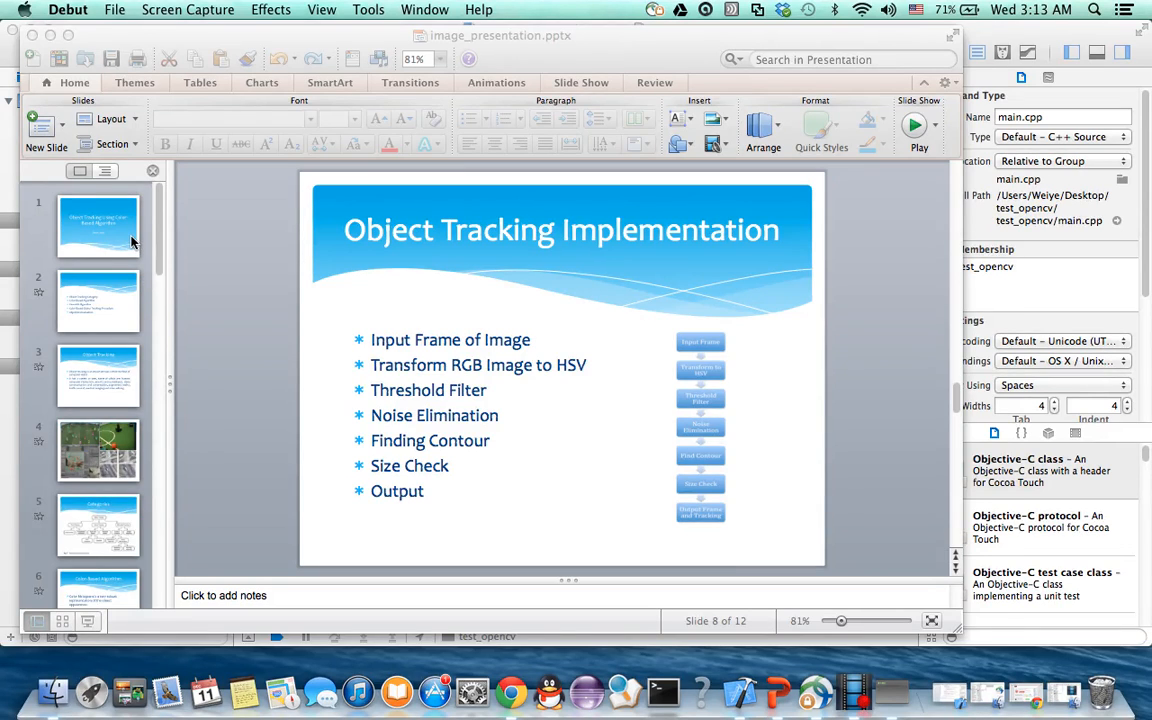
# Start the object-tracking slide show full screen from the title slide.
pyautogui.click(98, 227)
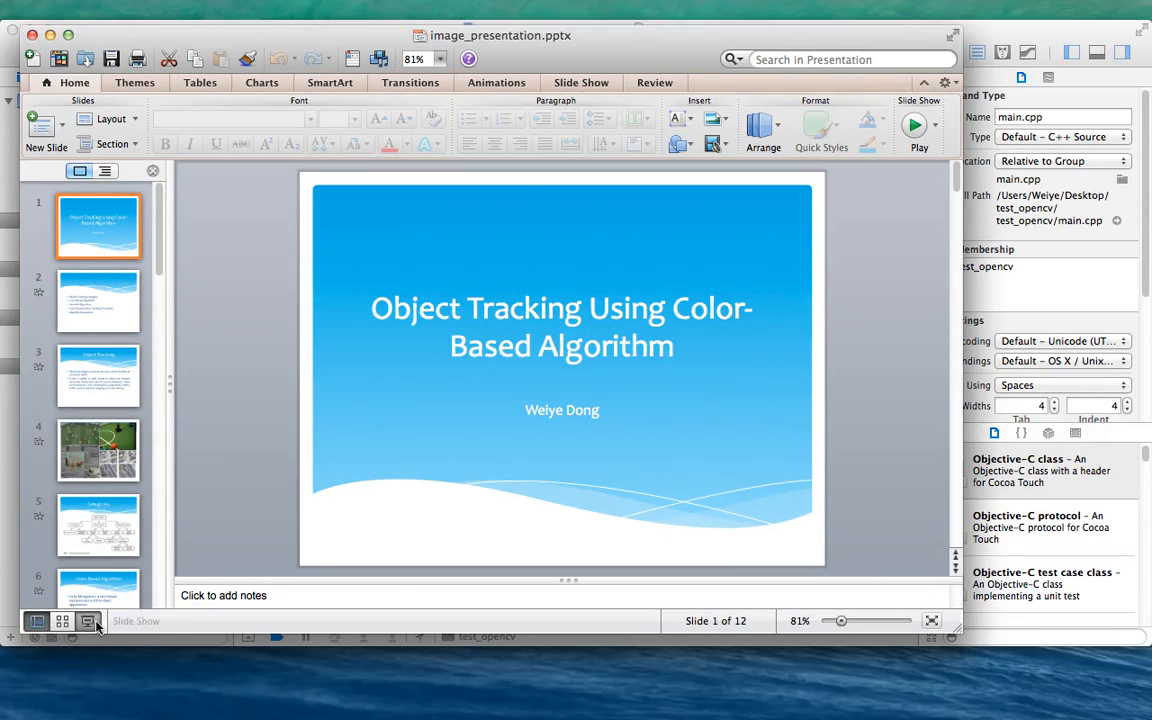
pyautogui.click(917, 126)
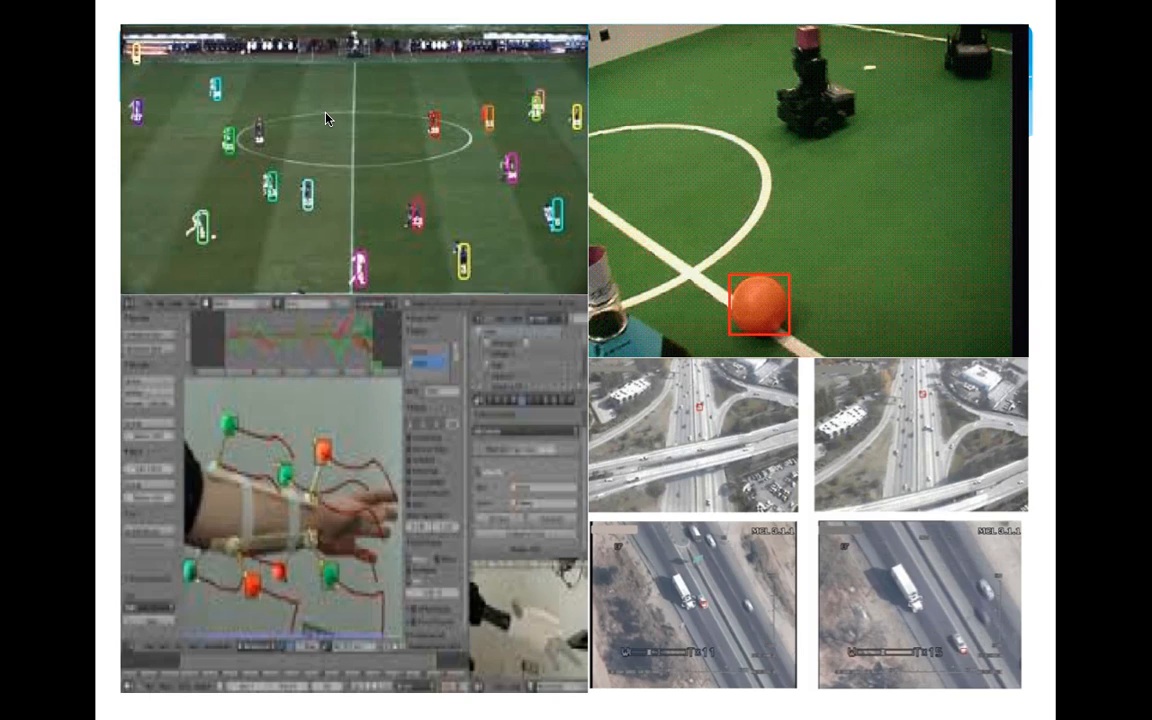
pyautogui.moveTo(490, 85)
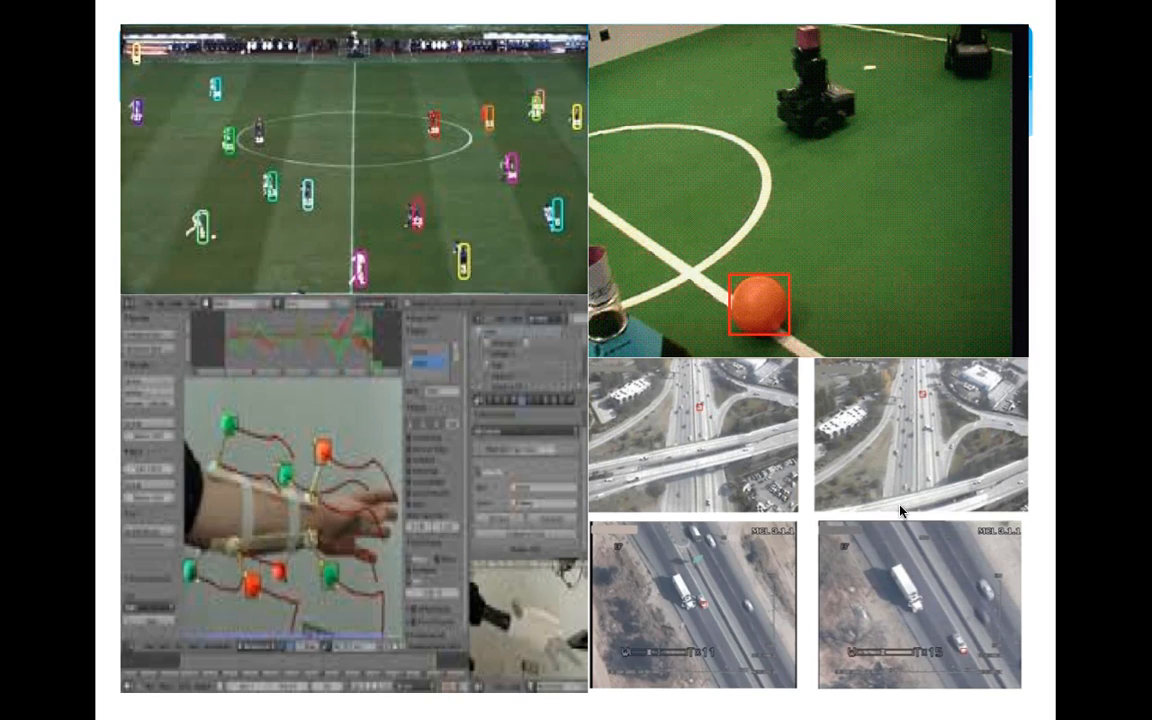
pyautogui.moveTo(851, 466)
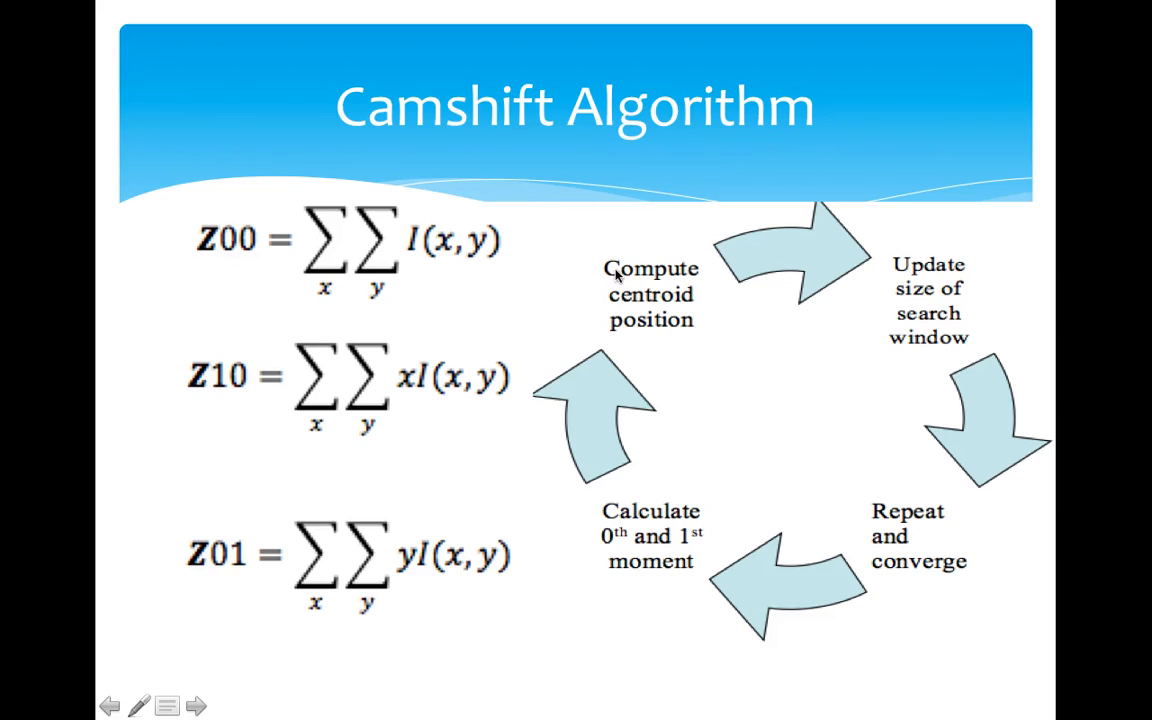
pyautogui.moveTo(805, 408)
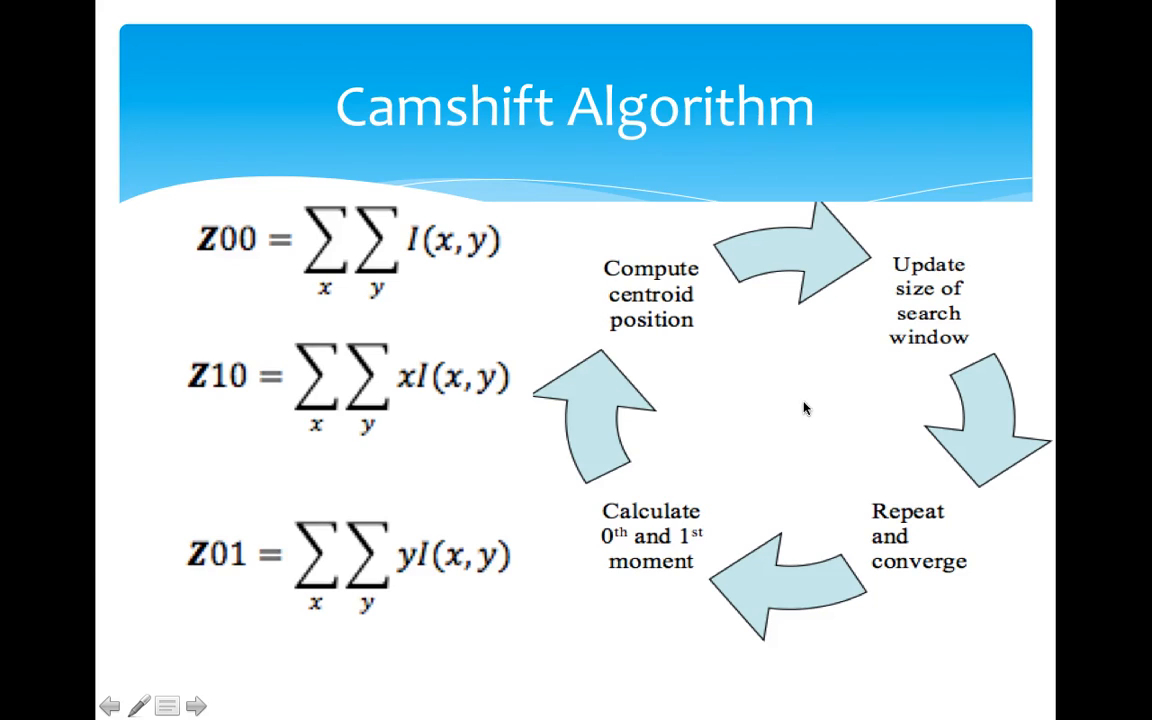
pyautogui.moveTo(342, 525)
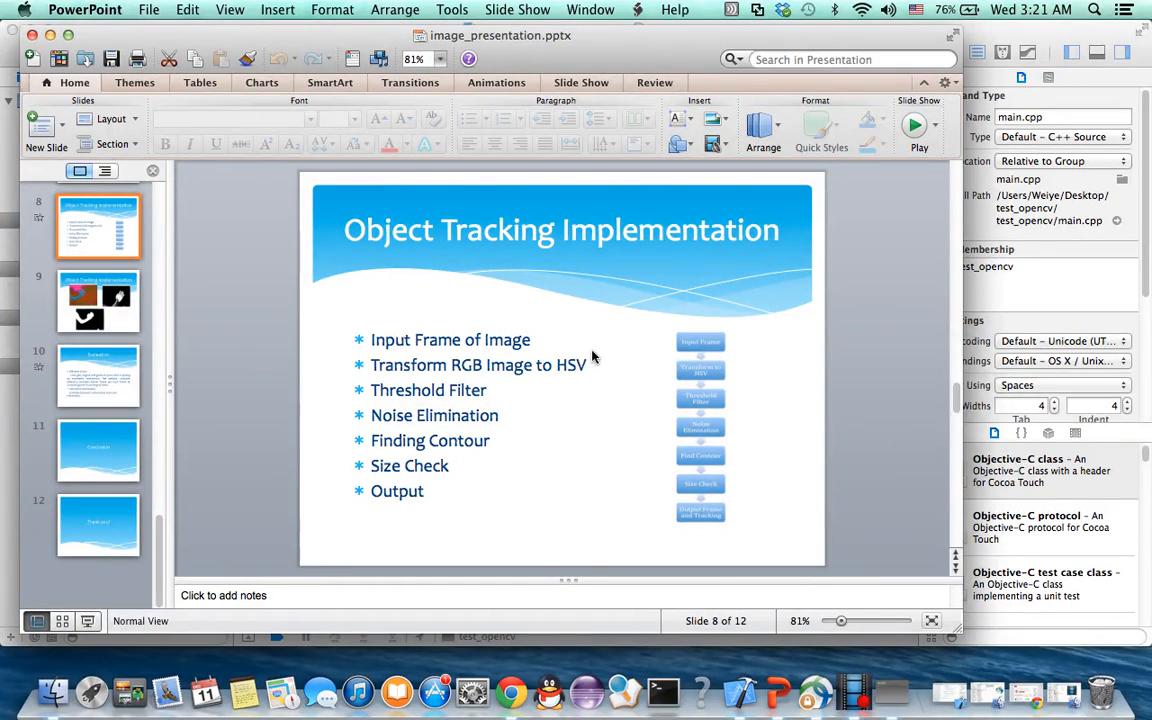
pyautogui.moveTo(739, 690)
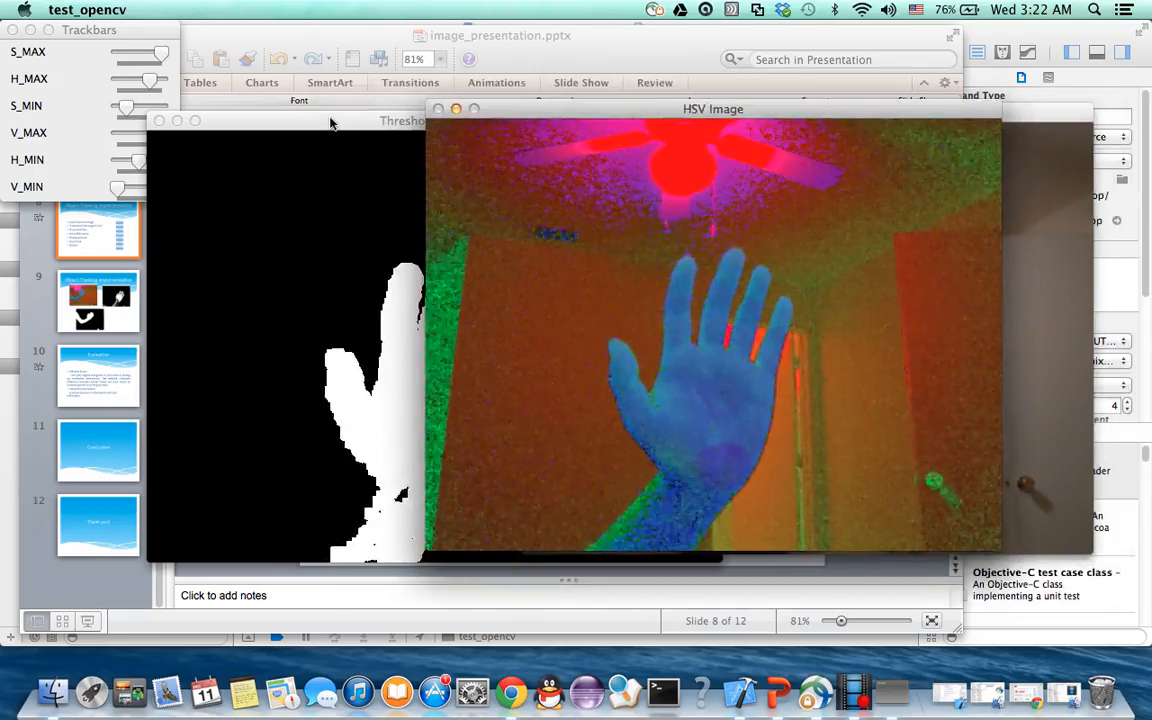
# Adjust a trackbar in the threshold demo so the raised hand stays isolated.
pyautogui.moveTo(713, 109); pyautogui.dragTo(699, 68)
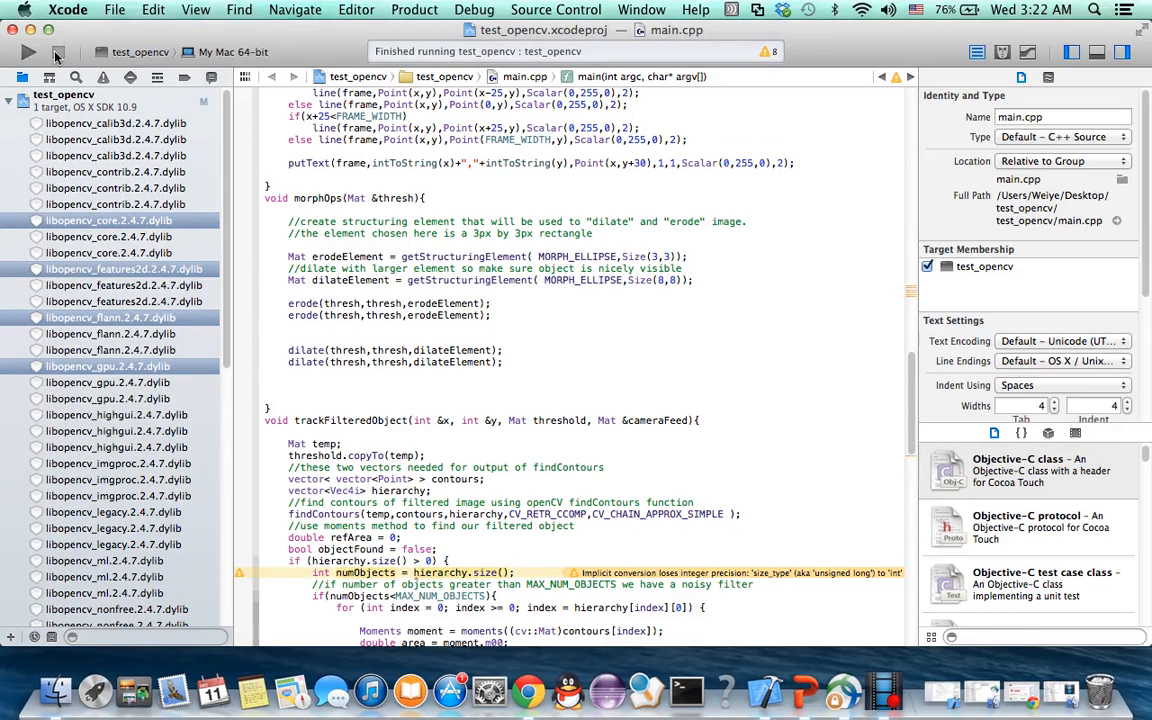
pyautogui.moveTo(725, 690)
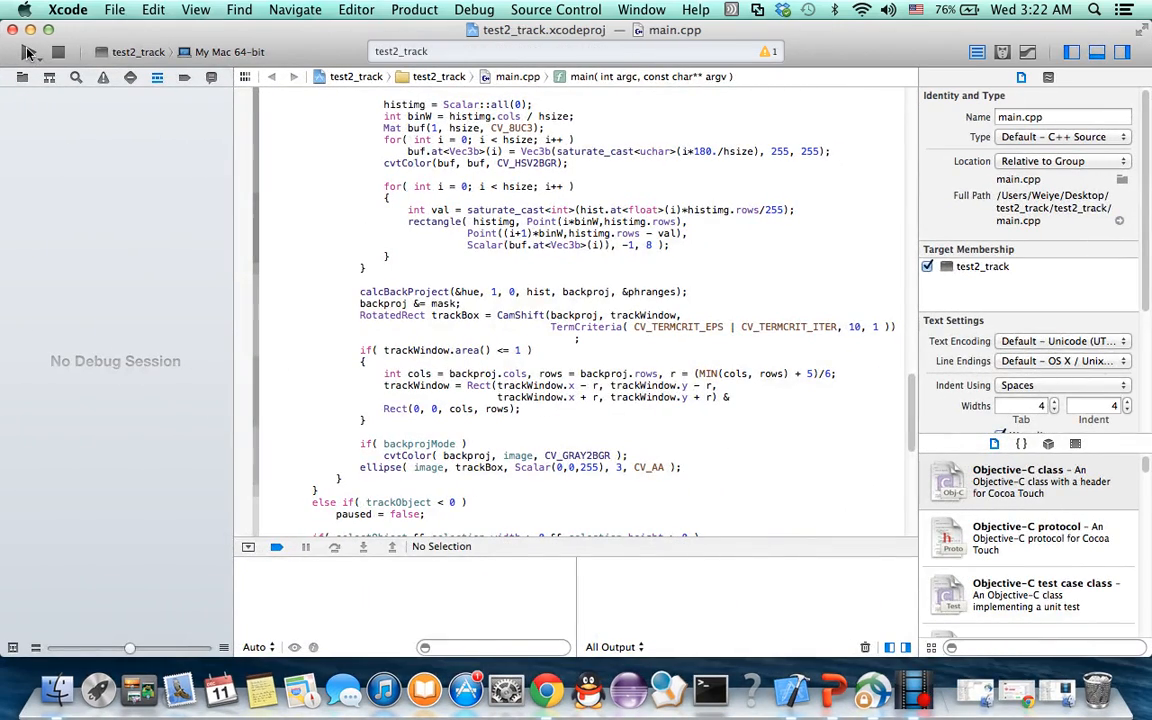
# Build and run the test2_track CamShift project from Xcode.
pyautogui.click(28, 52)
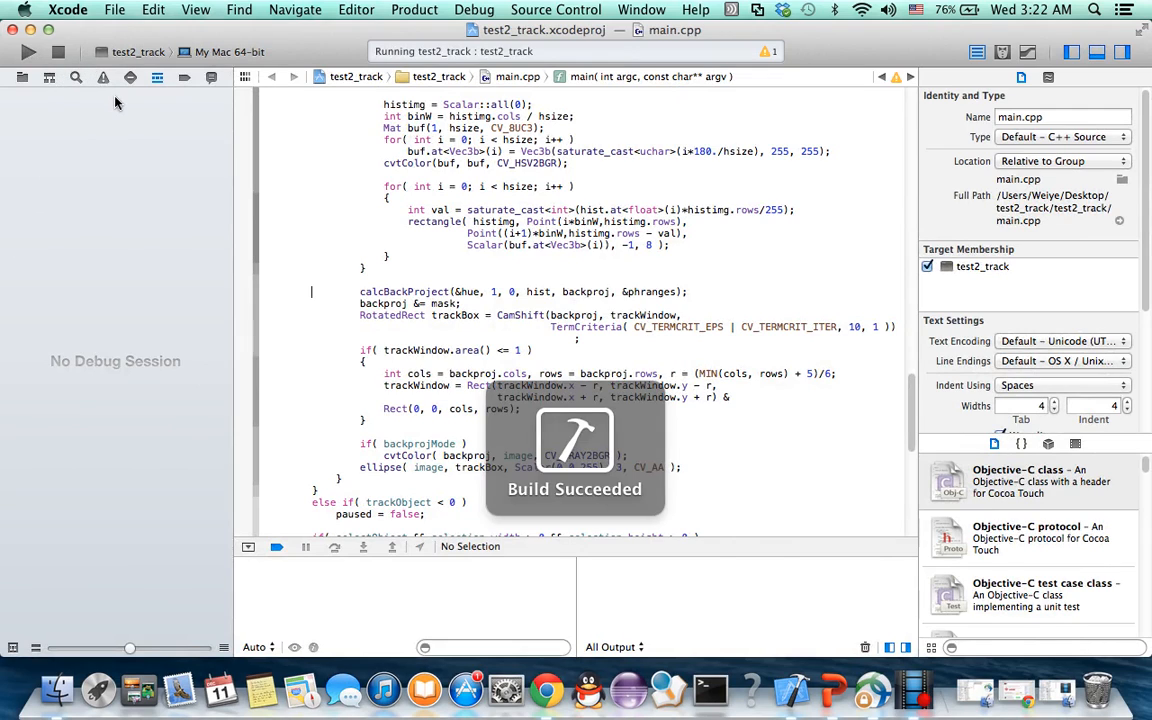
pyautogui.click(130, 77)
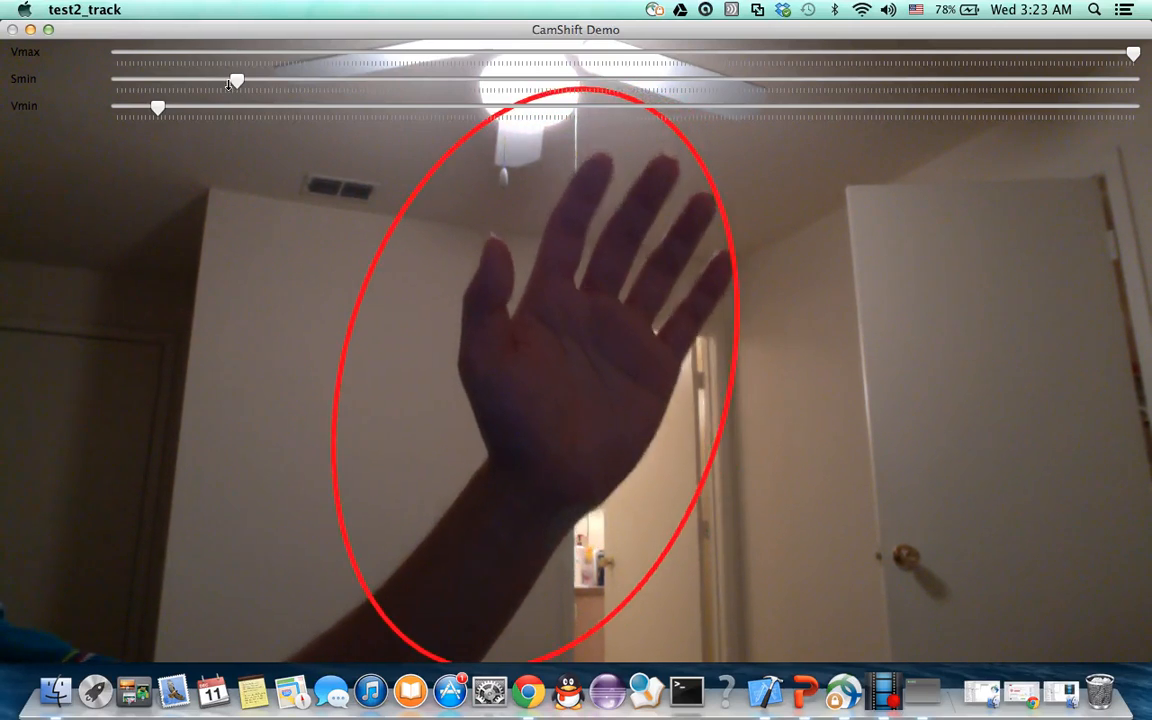
# Tune the CamShift Smin slider for steady hand tracking, then show PowerPoint slide 9.
pyautogui.moveTo(235, 82); pyautogui.dragTo(213, 82)
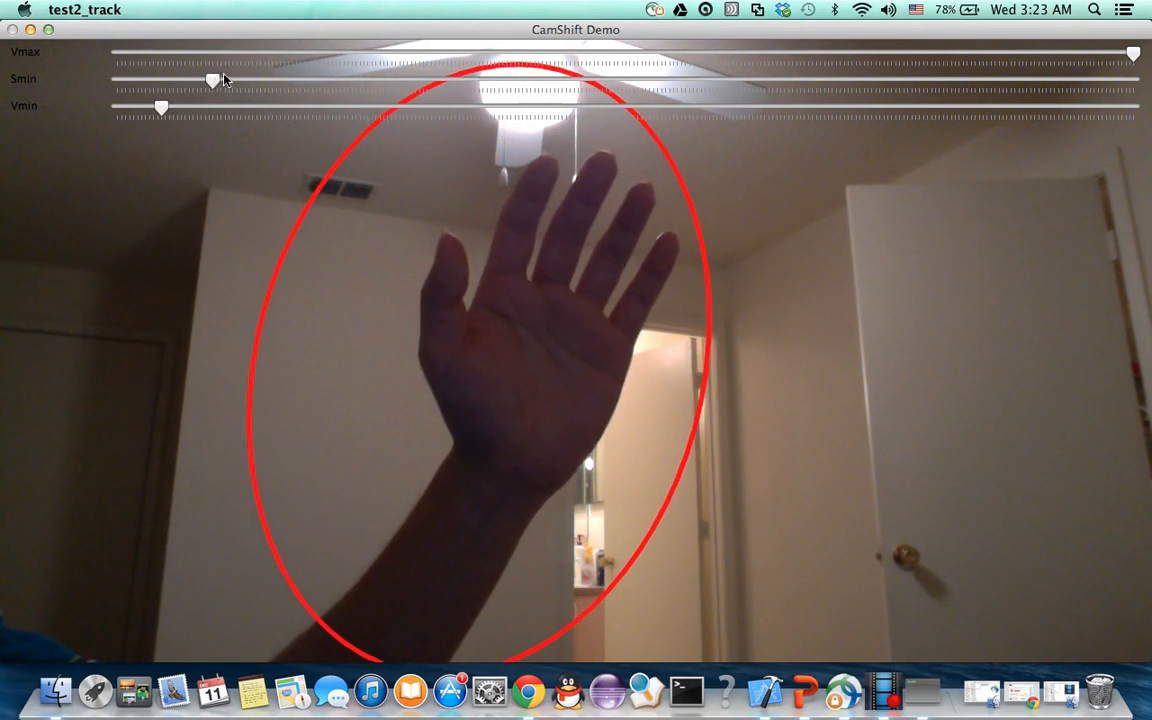
pyautogui.moveTo(212, 80); pyautogui.dragTo(308, 82)
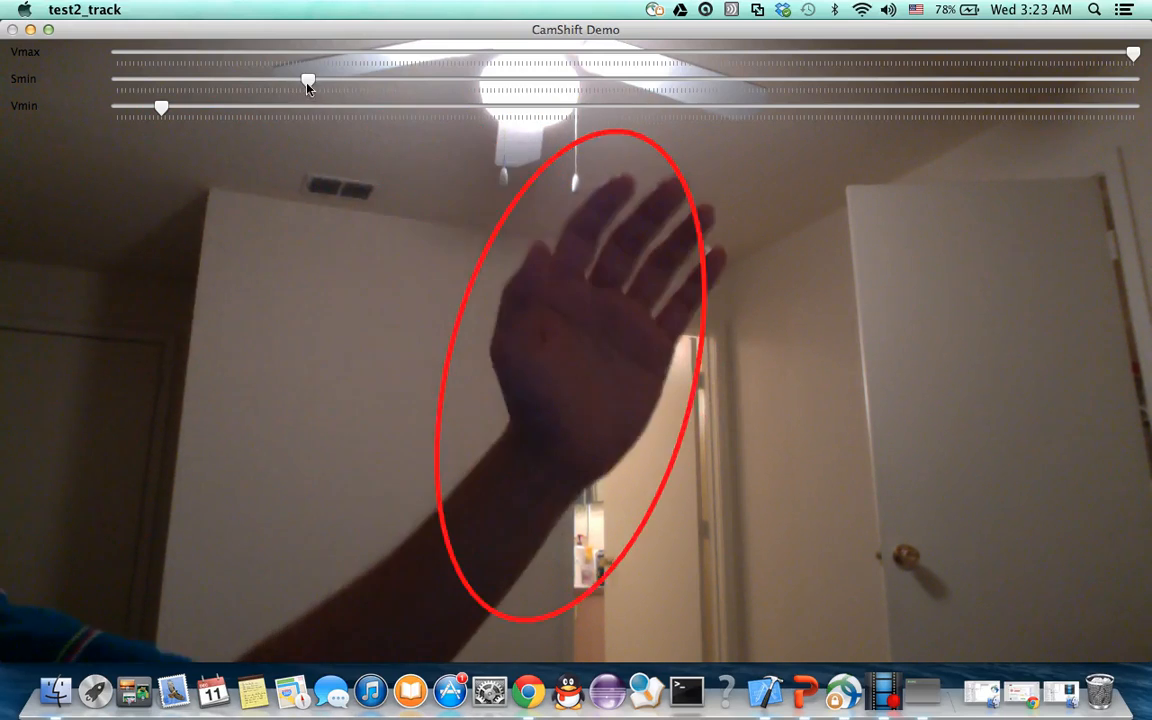
pyautogui.moveTo(308, 83); pyautogui.dragTo(355, 83)
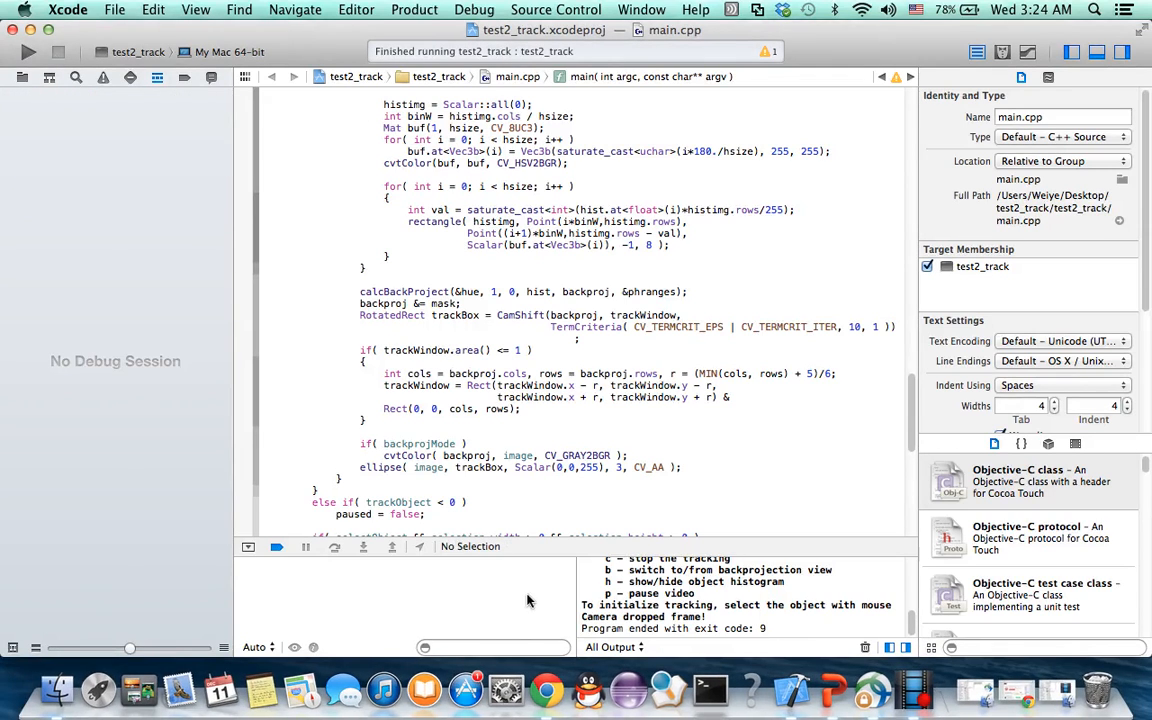
pyautogui.click(833, 688)
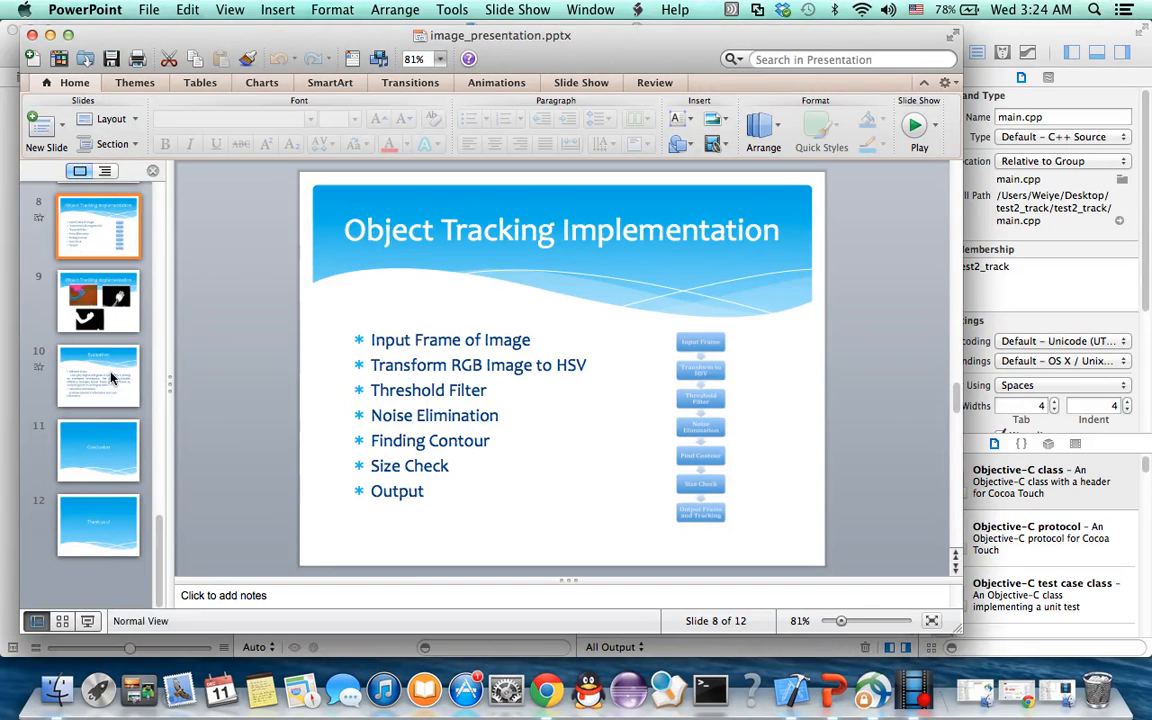
pyautogui.click(98, 301)
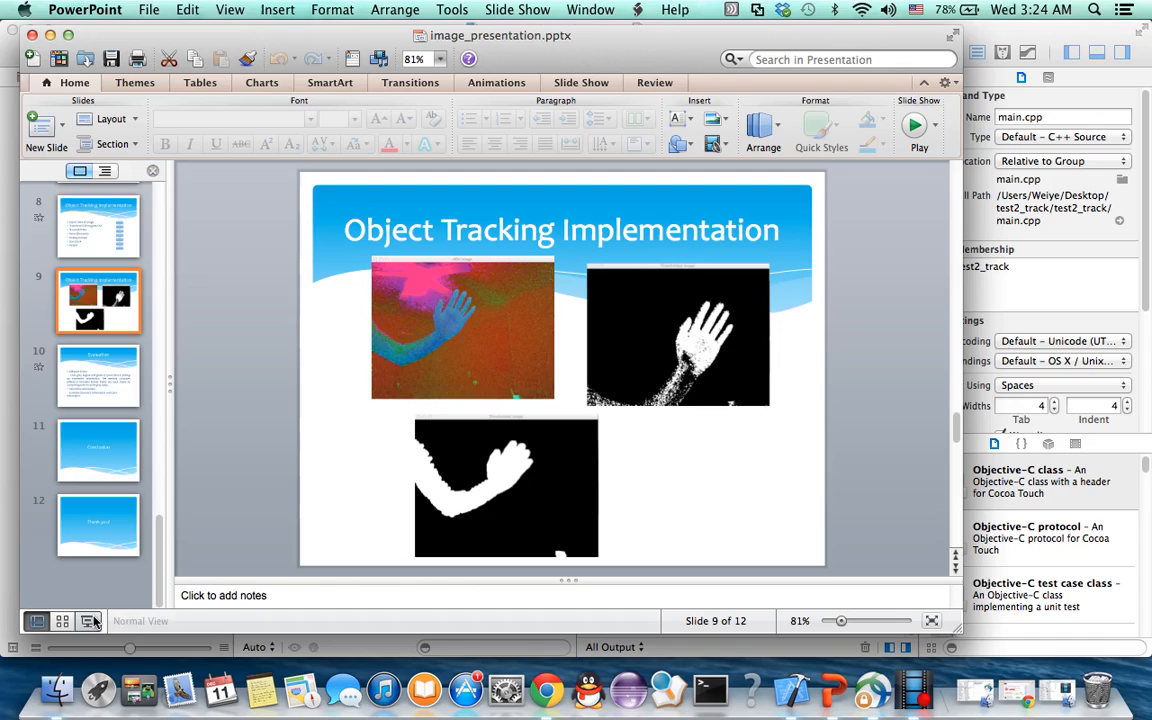